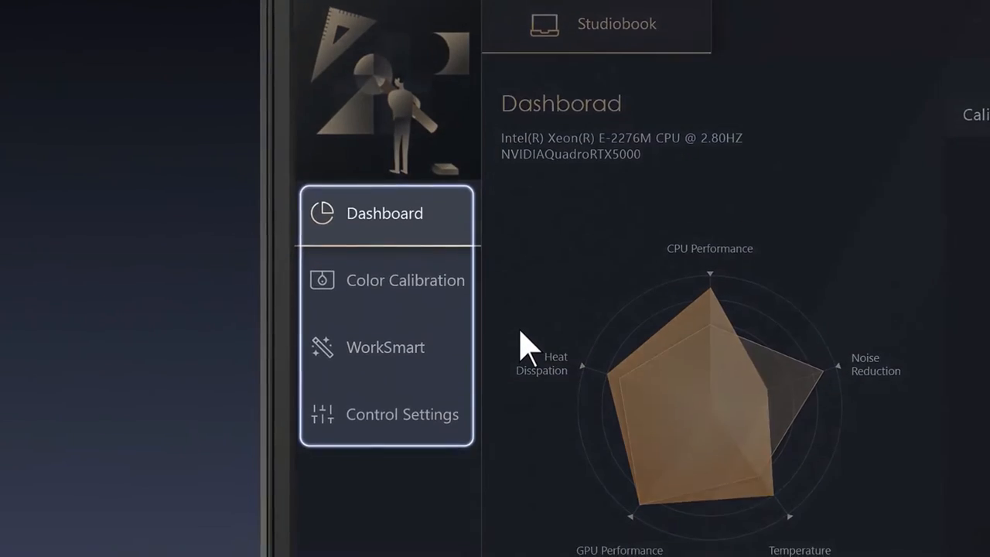
# - Open the Control Settings page for the ASUS Dial
pyautogui.click(403, 415)
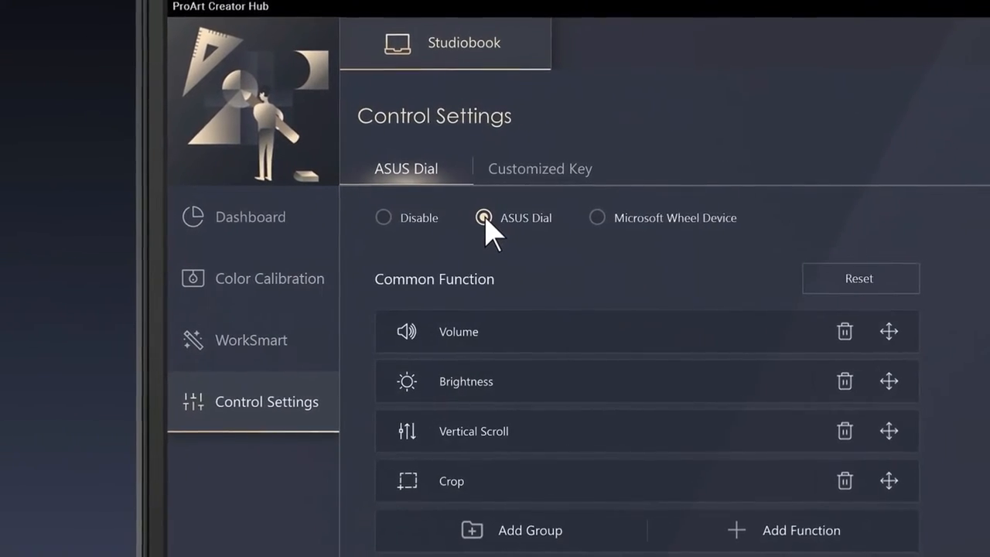
pyautogui.click(597, 219)
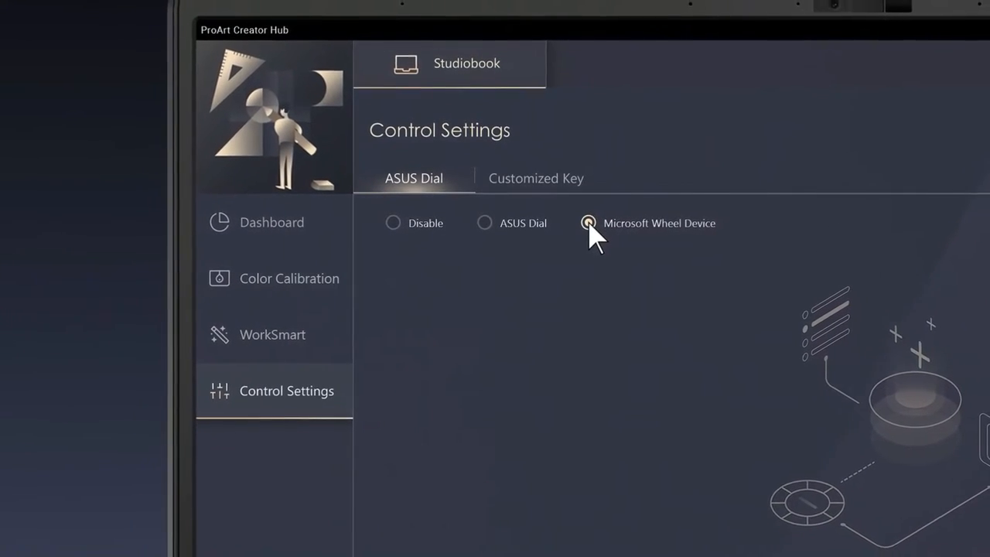
pyautogui.click(485, 222)
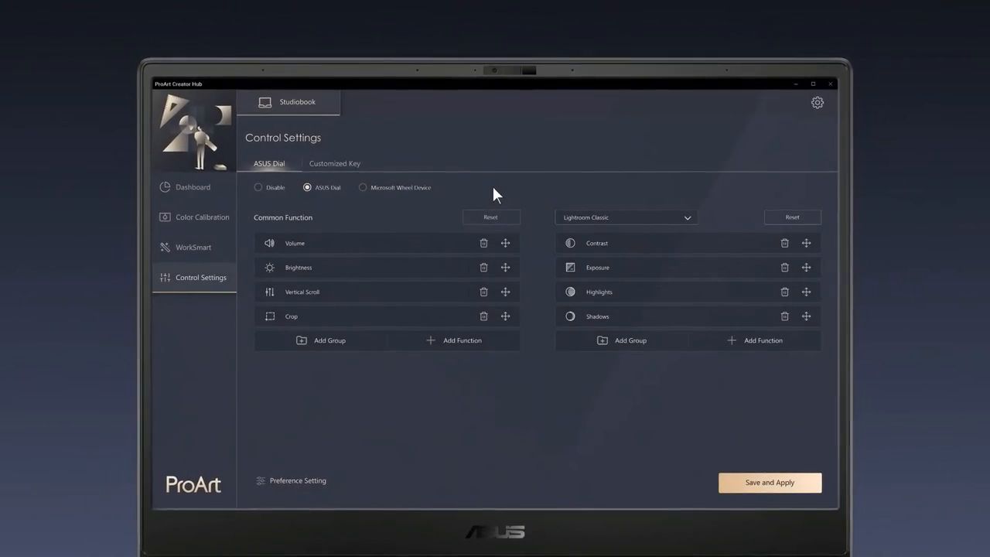
# - Switch the app-specific dial functions to Photoshop and bring up its addable function list
pyautogui.click(627, 217)
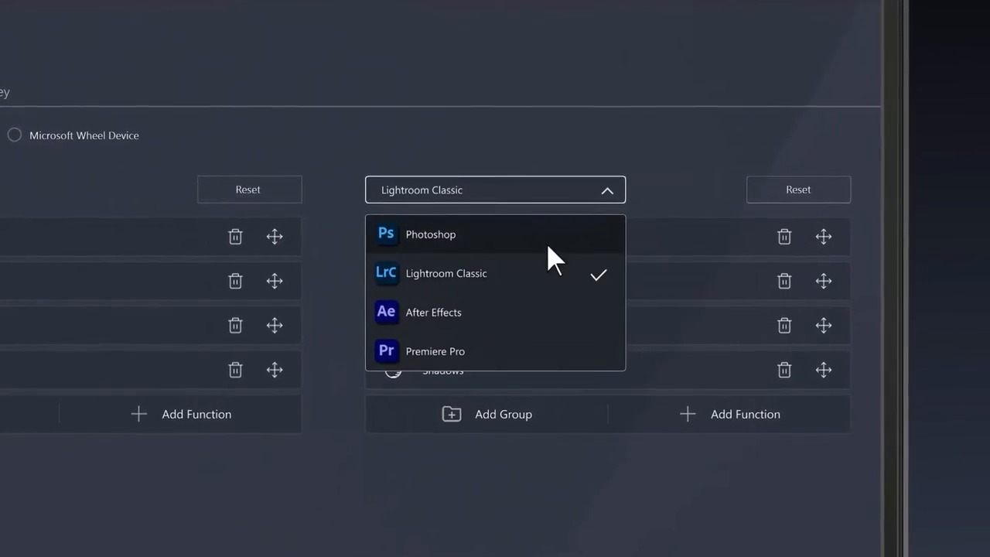
pyautogui.click(431, 234)
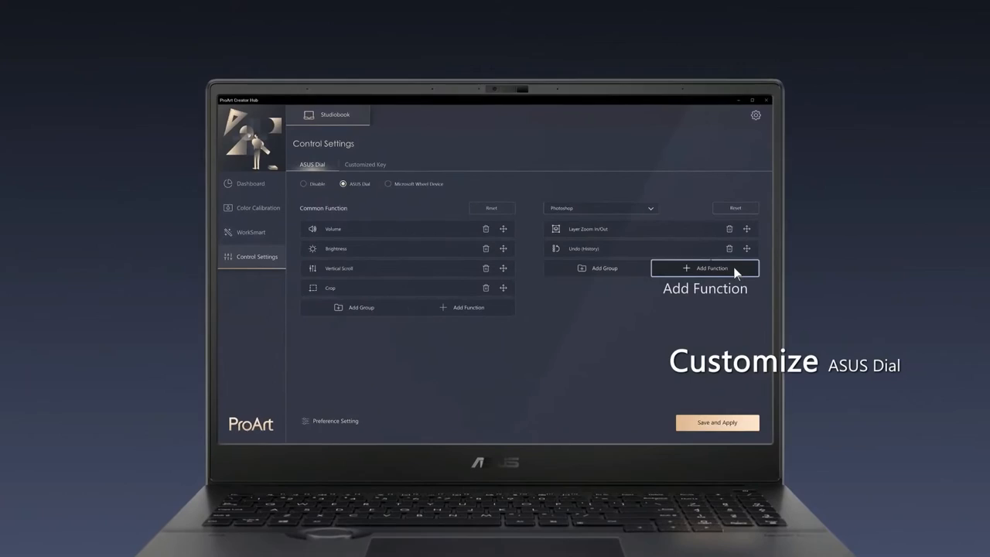
pyautogui.click(705, 267)
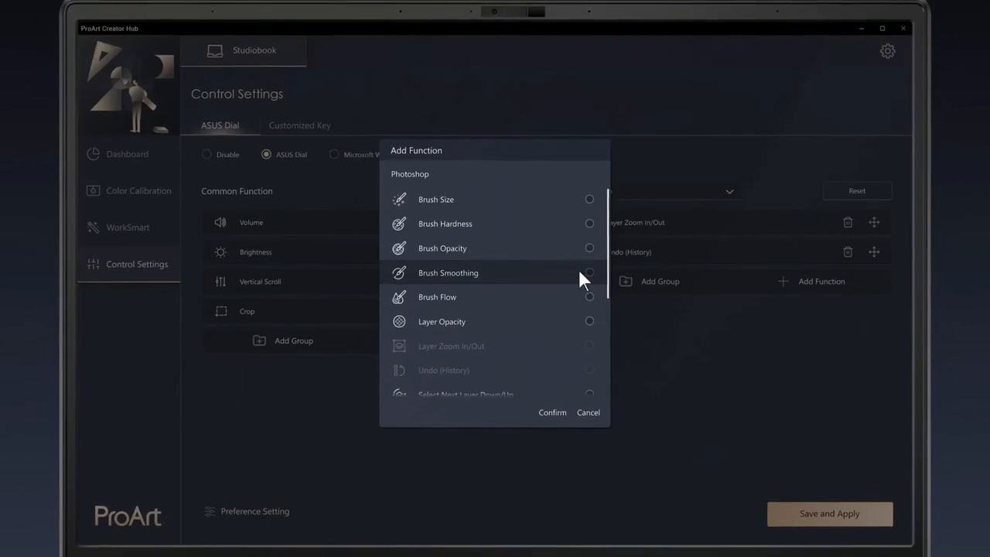
pyautogui.scroll(-3)
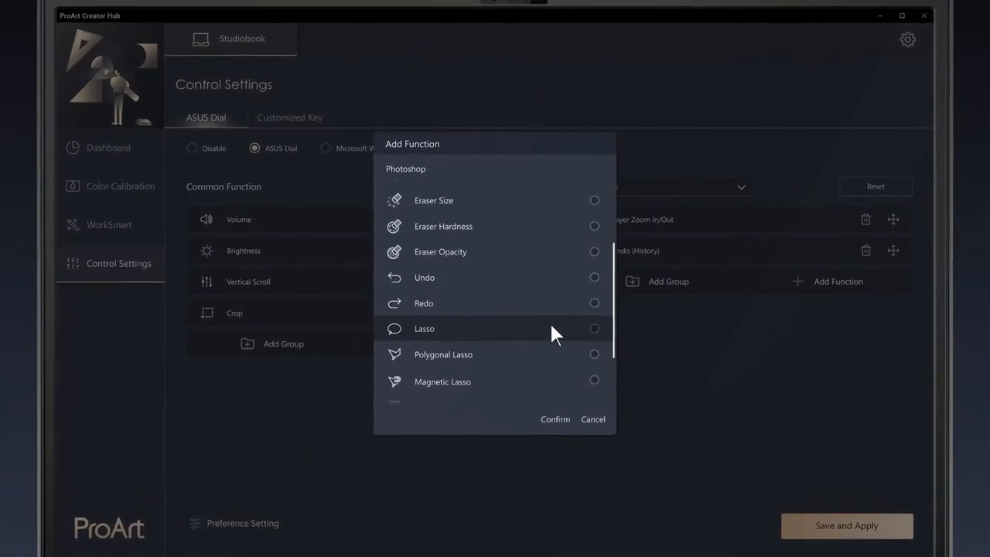
# - Create a new function group named 'Brush Group' with Brush Size and Brush Hardness
pyautogui.click(668, 282)
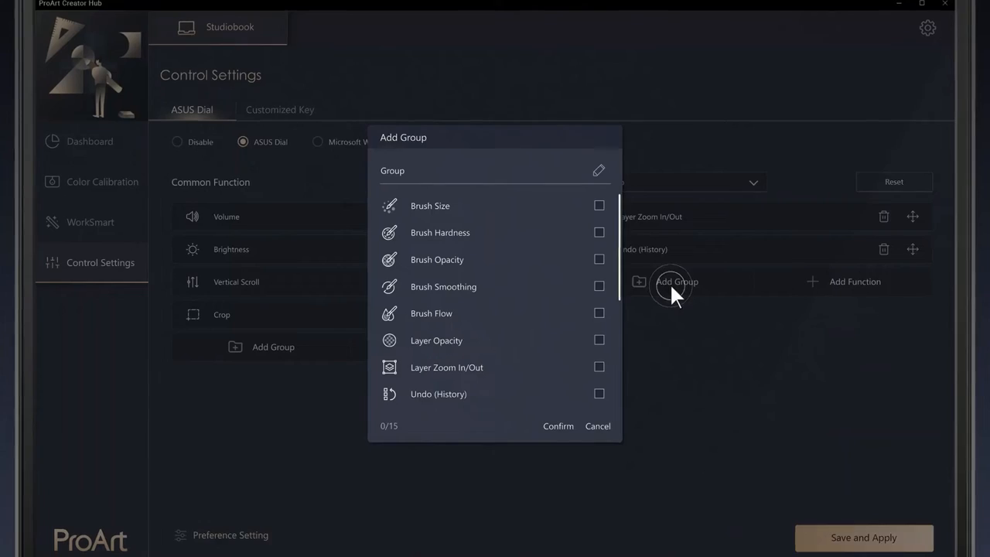
pyautogui.write('Brush Group')
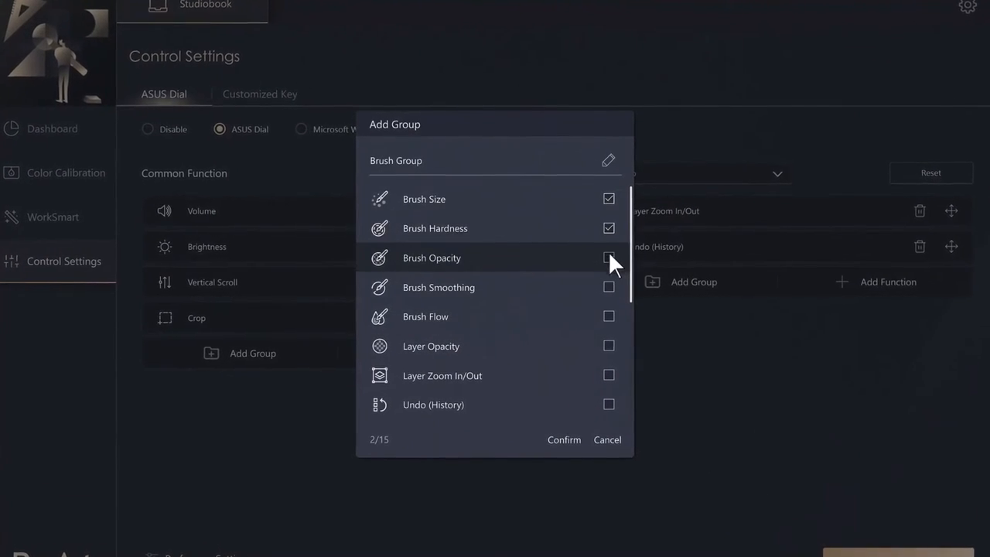
pyautogui.click(563, 439)
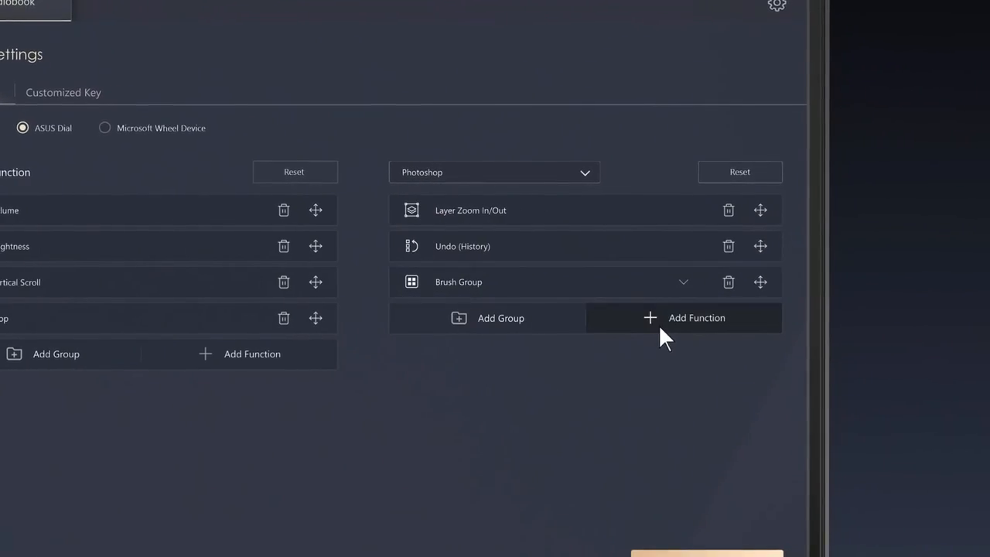
# - Add Cycle Through Documents and move it above Undo (History), after Layer Zoom In/Out
pyautogui.click(696, 317)
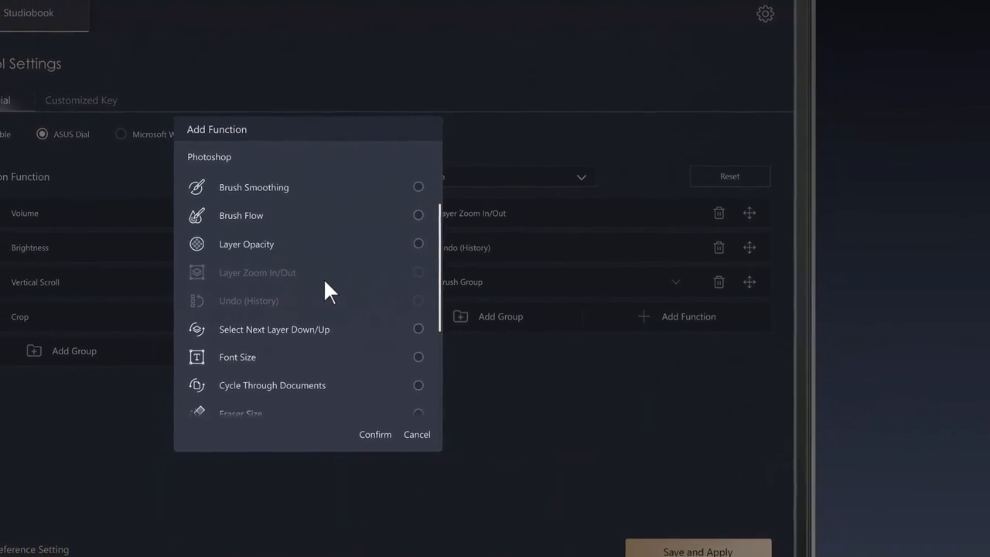
pyautogui.click(374, 433)
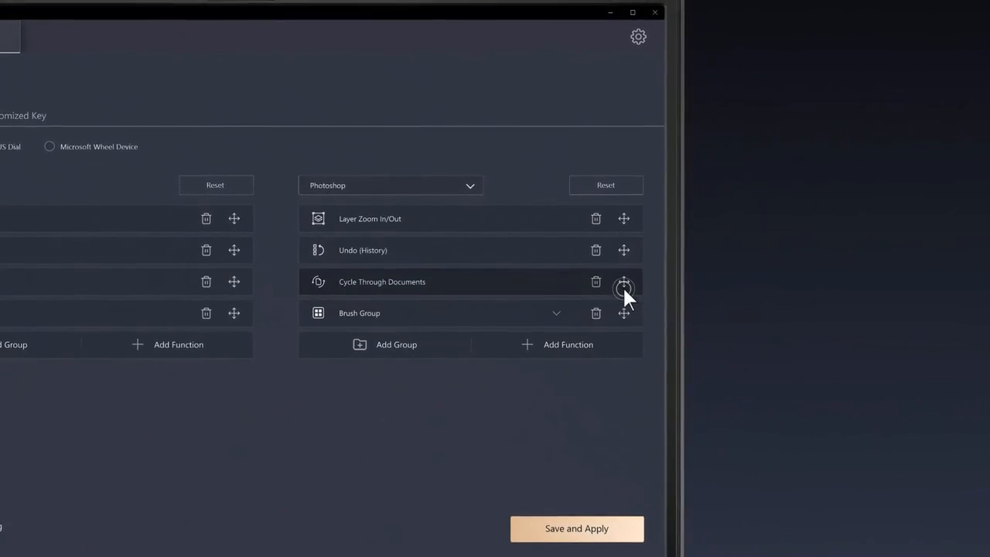
pyautogui.moveTo(625, 282); pyautogui.dragTo(625, 251)
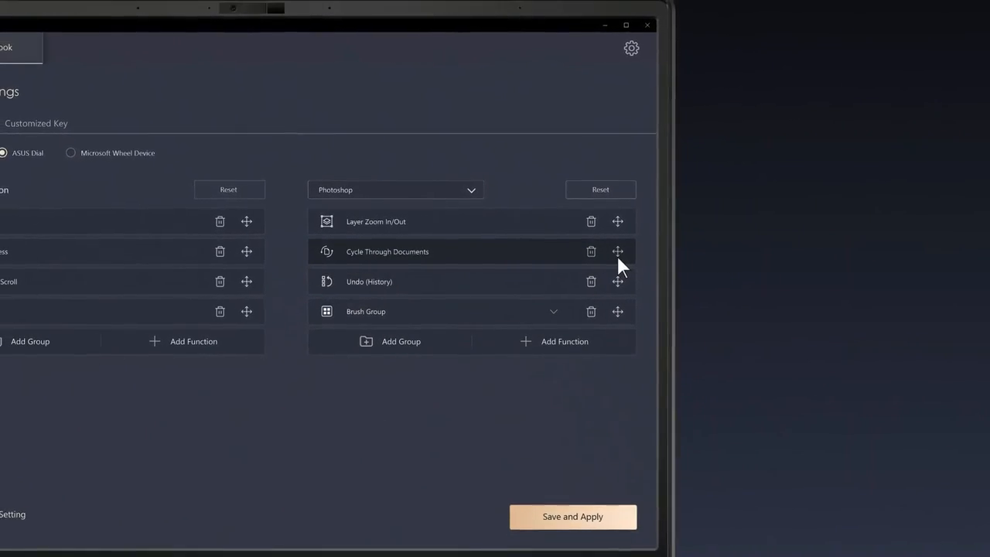